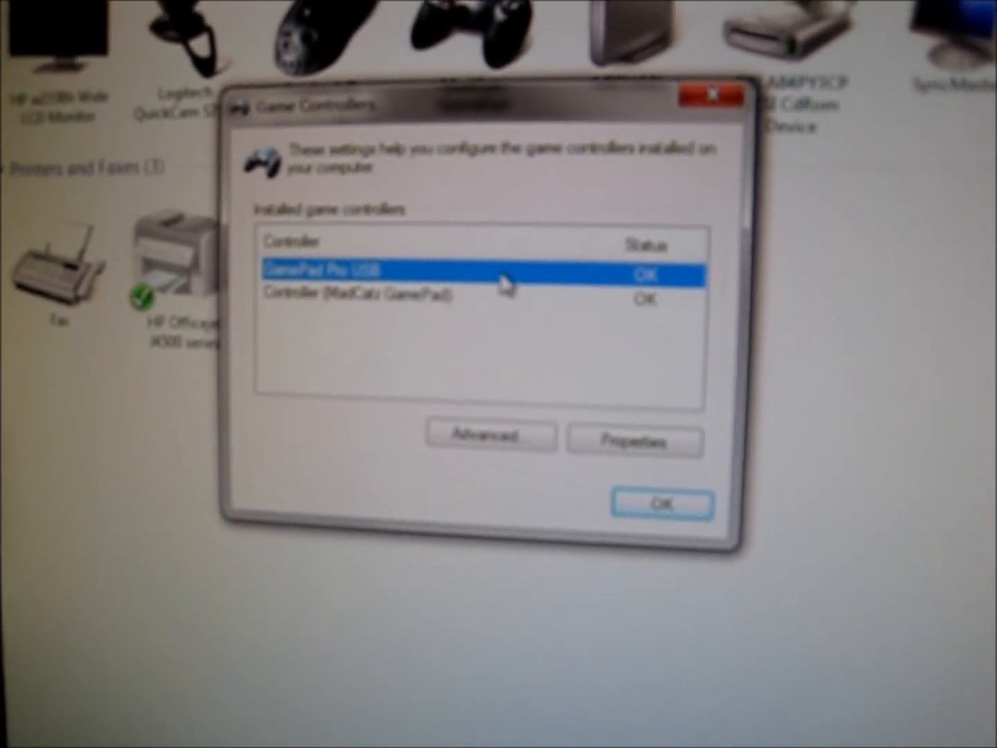
Show the GamePad Pro USB properties with its Test readout of axes and buttons
left_click(632, 439)
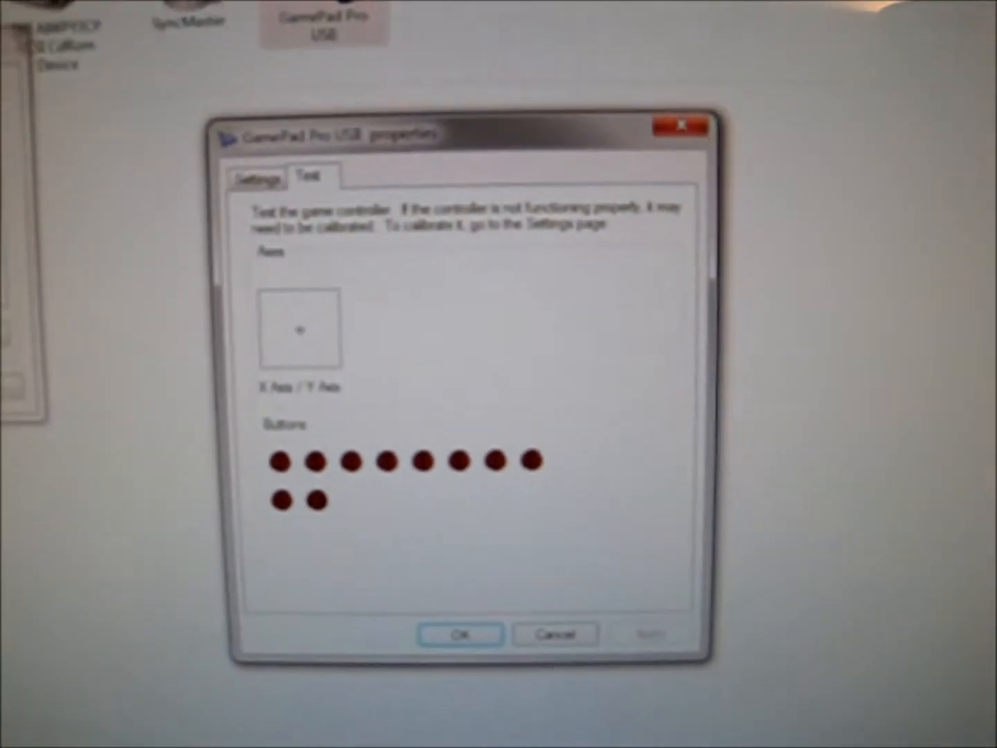